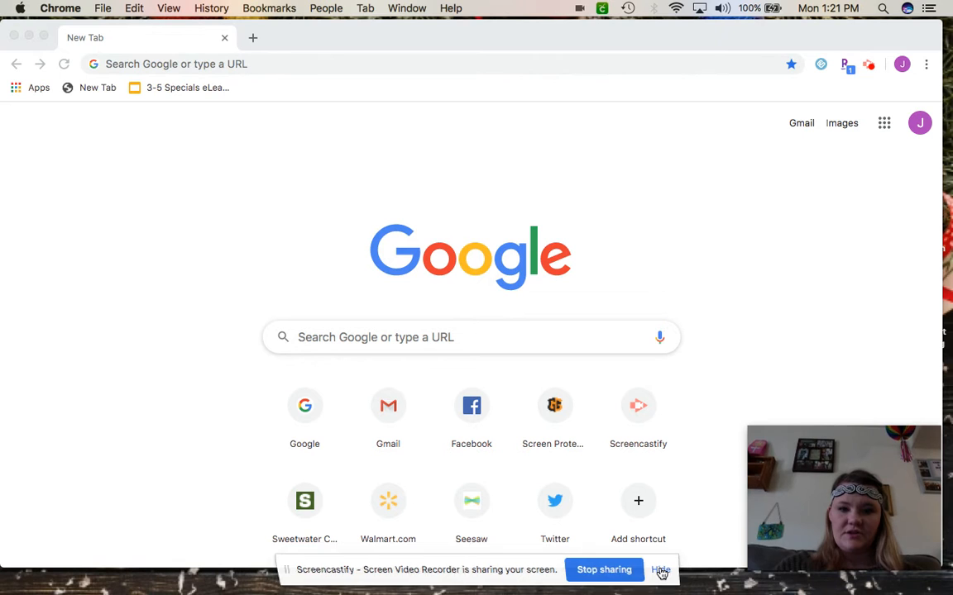
# Dismiss the screen-sharing notice and switch to the student's school Google account
pyautogui.click(662, 569)
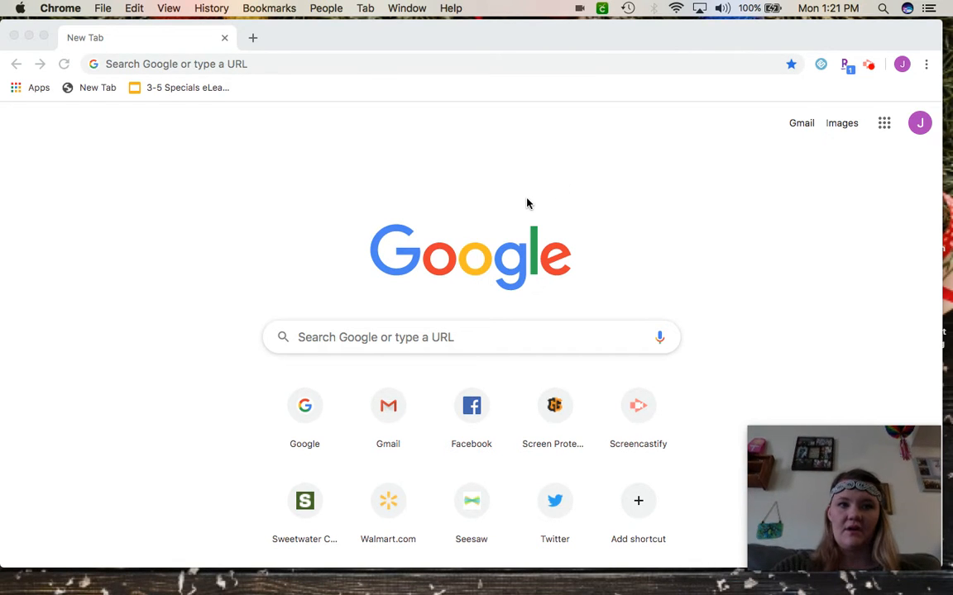
pyautogui.moveTo(714, 198)
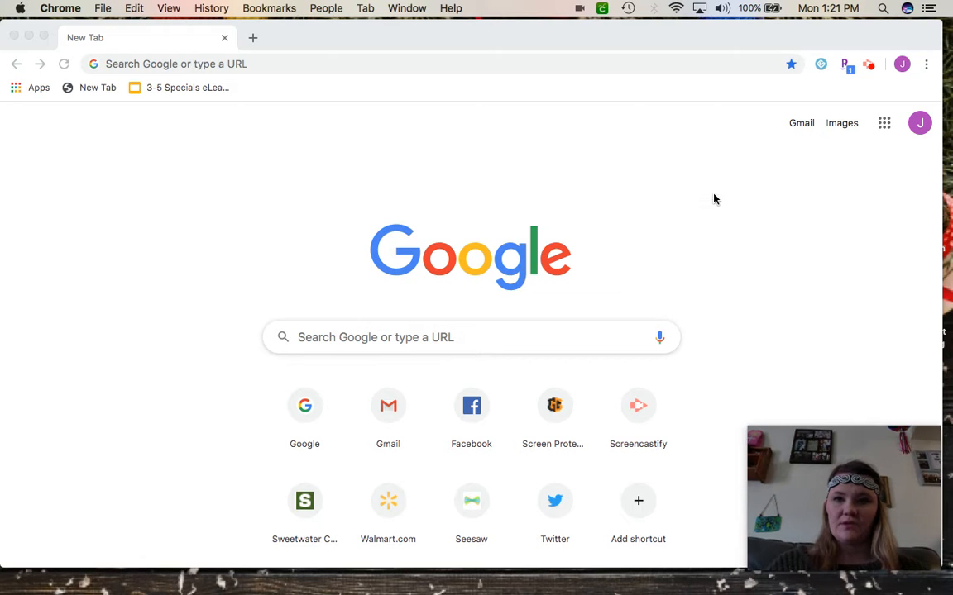
pyautogui.moveTo(883, 122)
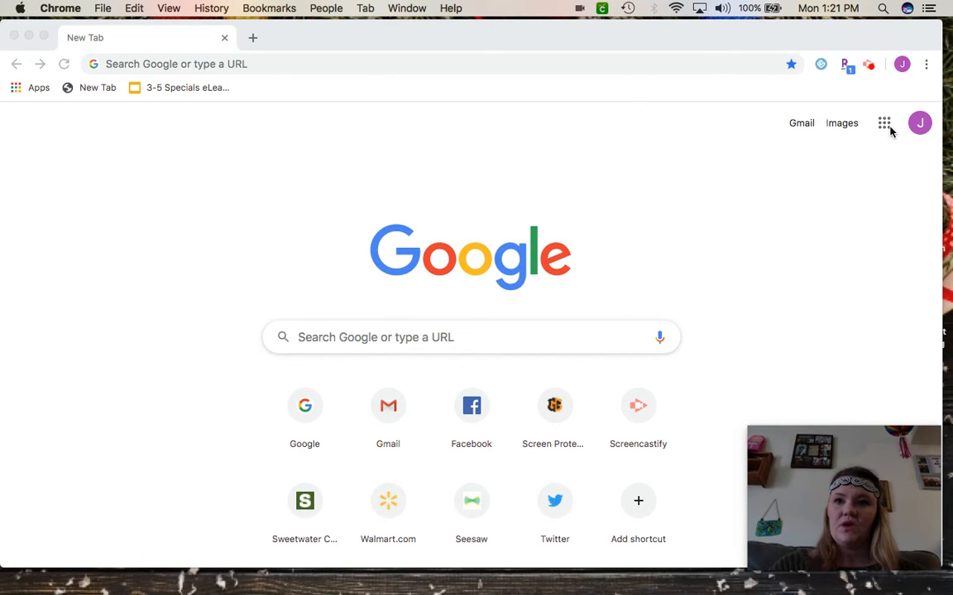
pyautogui.click(920, 122)
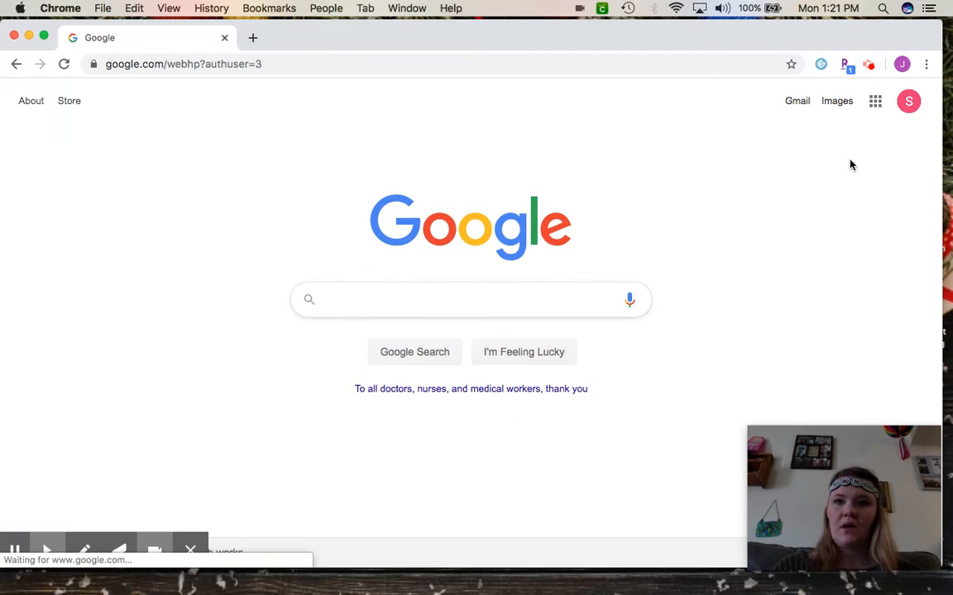
# Launch Google Classroom from the Google apps grid to list the enrolled classes
pyautogui.click(875, 101)
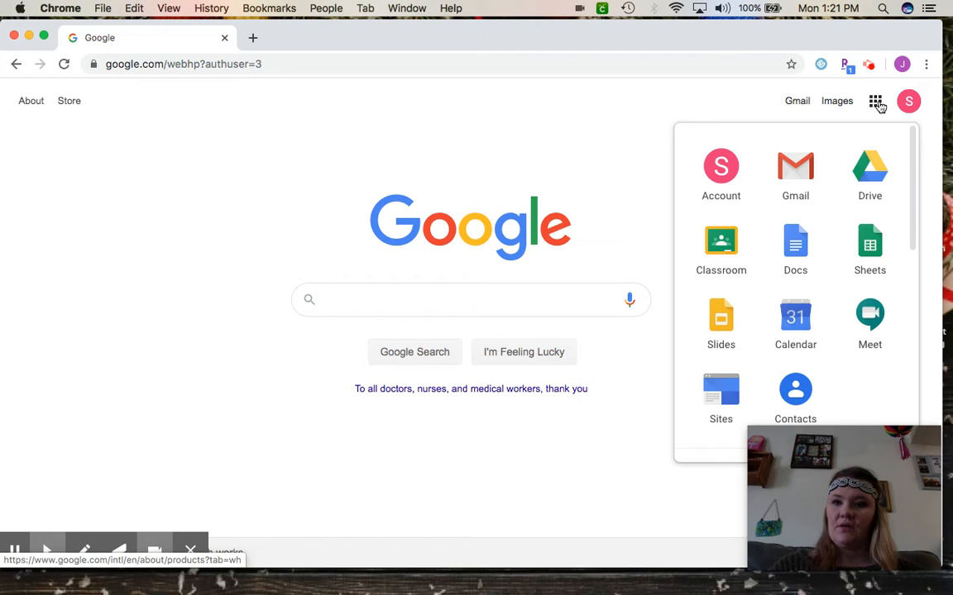
pyautogui.click(721, 242)
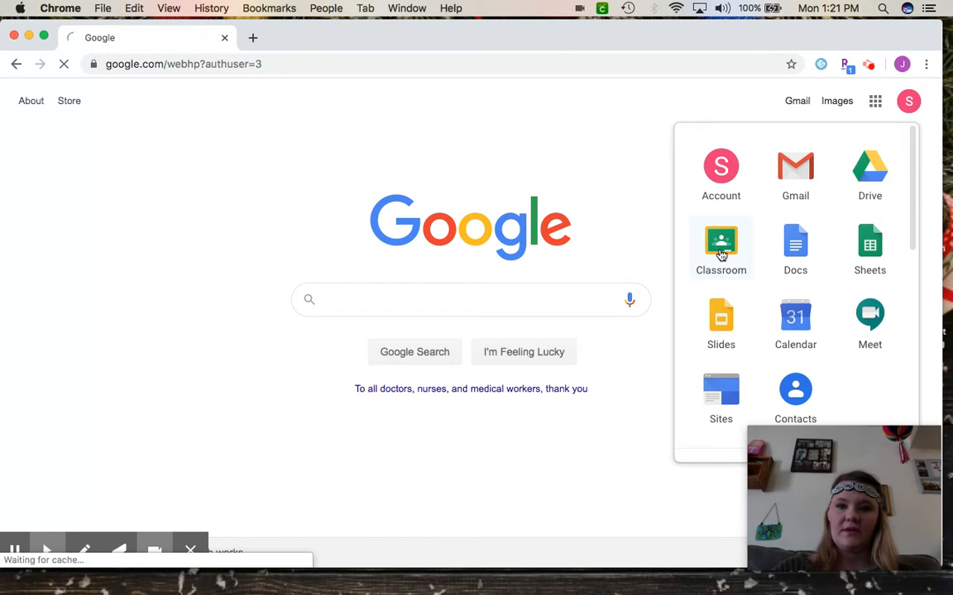
pyautogui.click(721, 248)
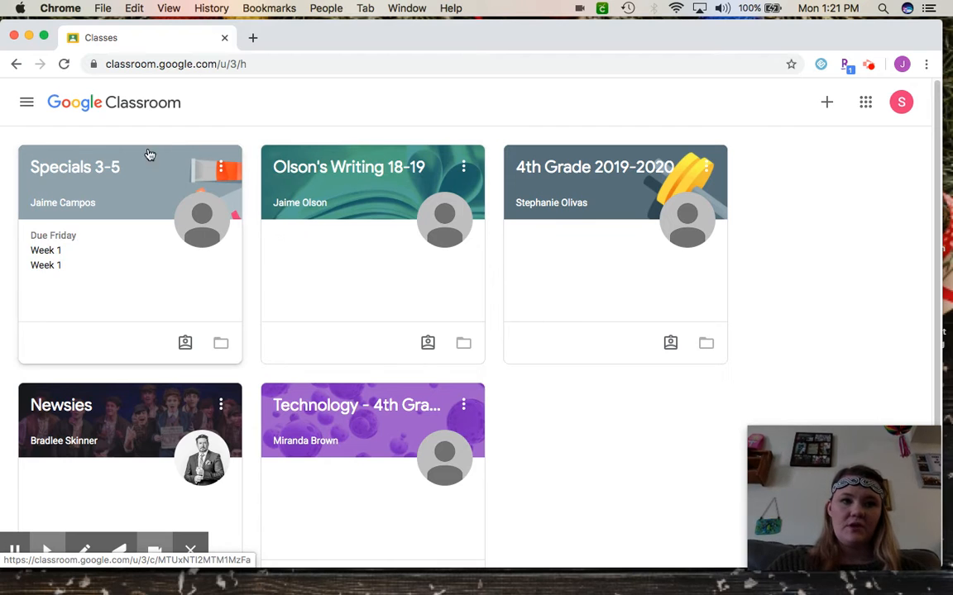
pyautogui.moveTo(66, 174)
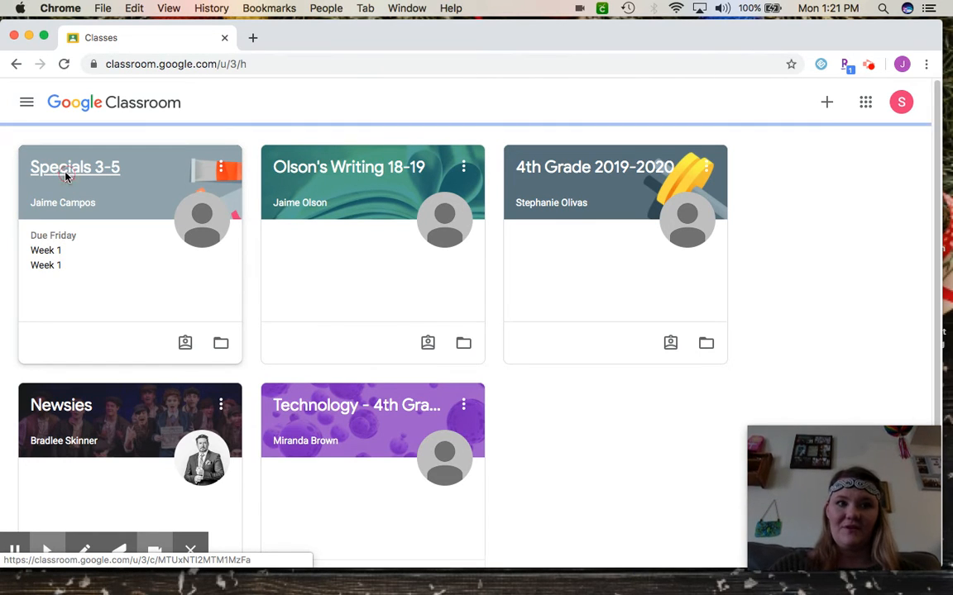
# Enter the Specials 3-5 class and expand the Music Week 1 assignment on the Classwork page
pyautogui.click(74, 167)
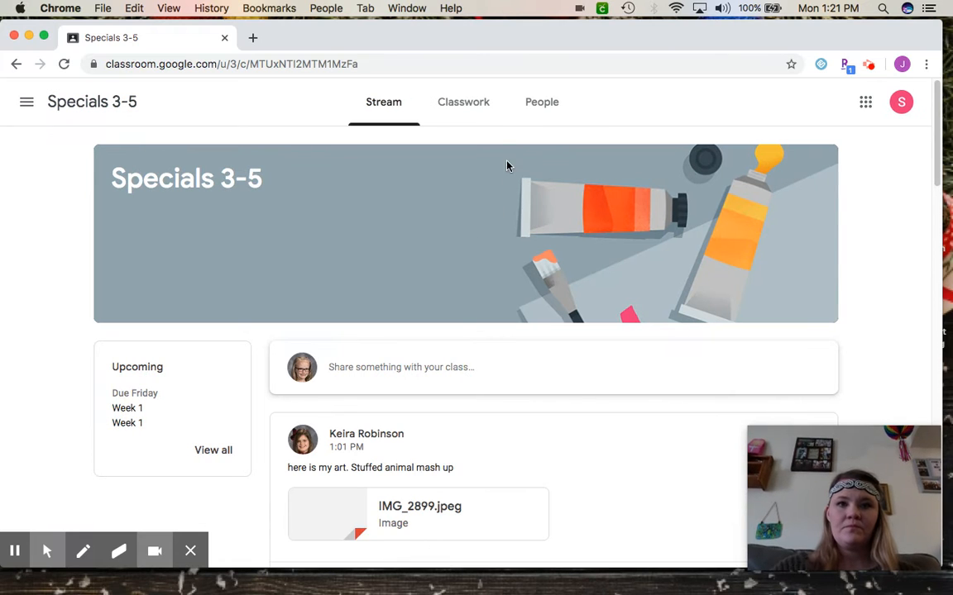
pyautogui.click(469, 102)
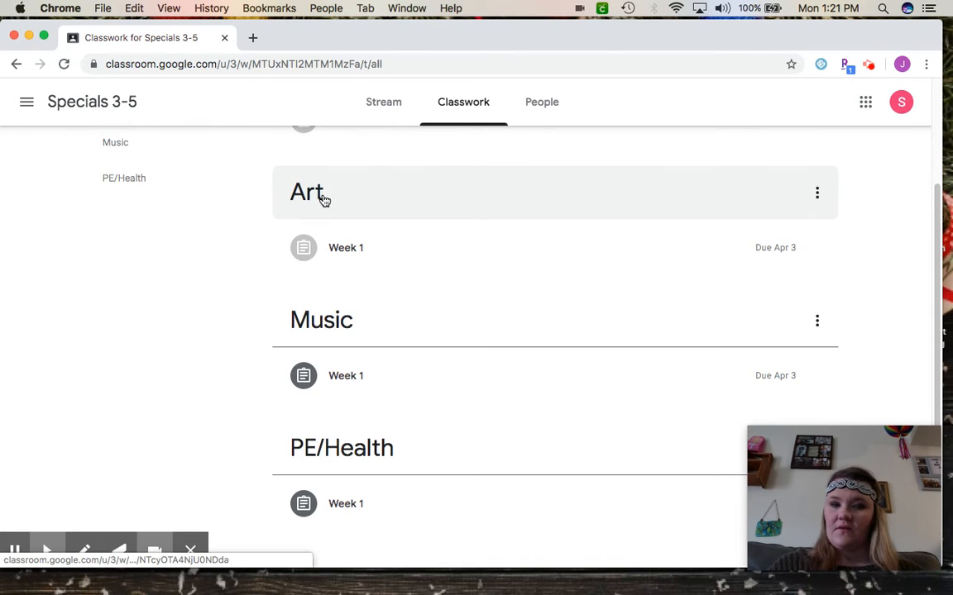
pyautogui.moveTo(410, 459)
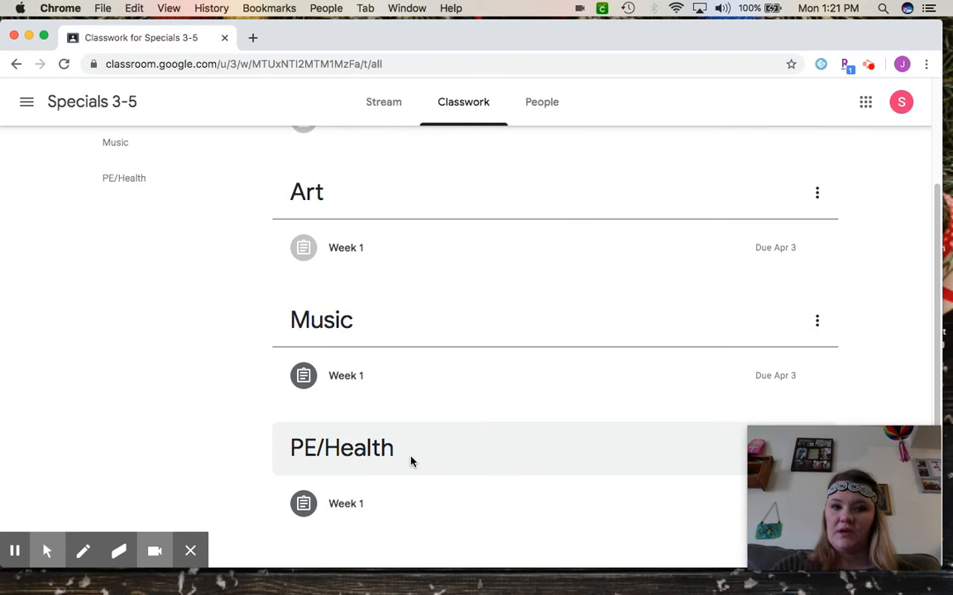
pyautogui.moveTo(345, 248)
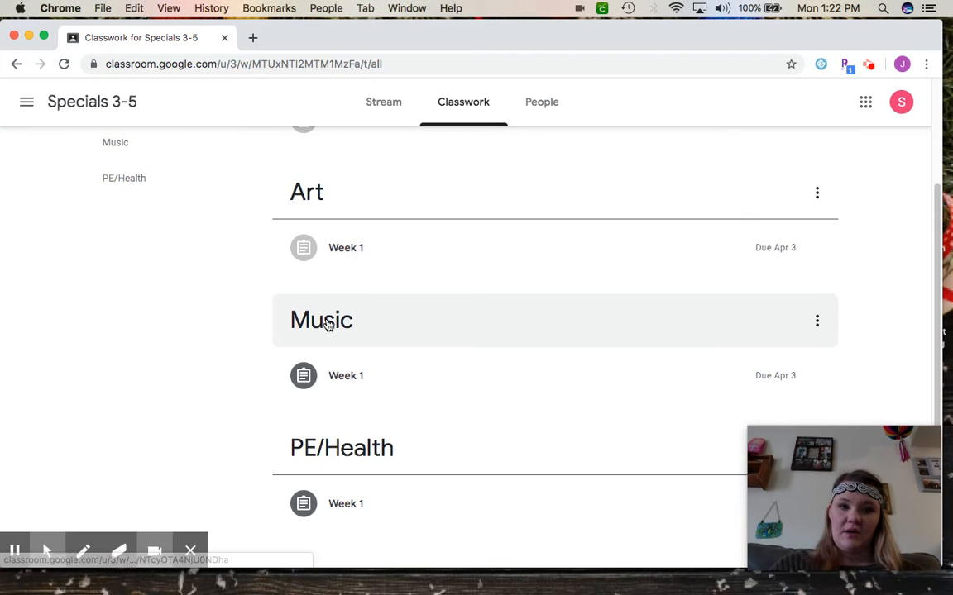
pyautogui.click(346, 376)
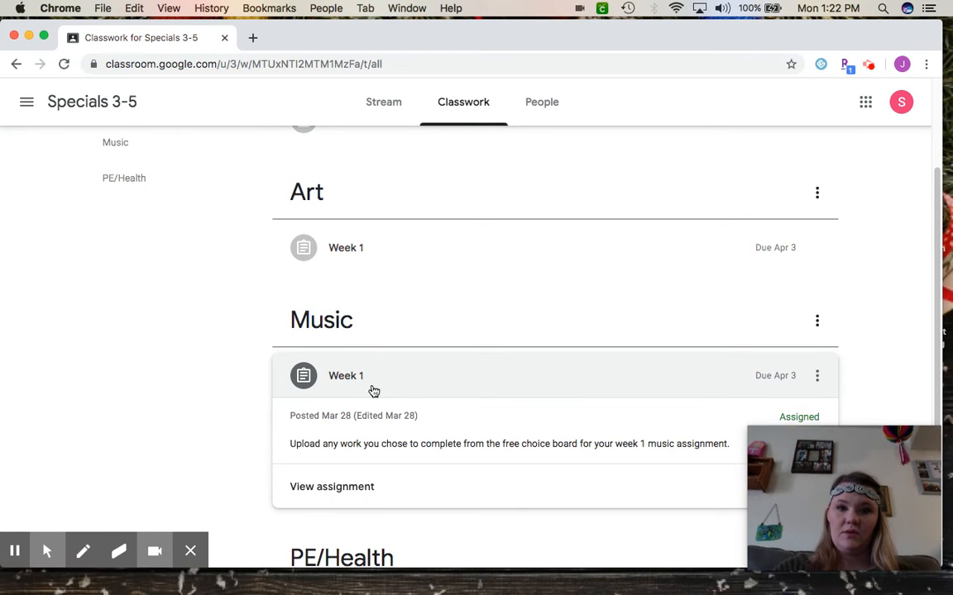
pyautogui.scroll(-3)
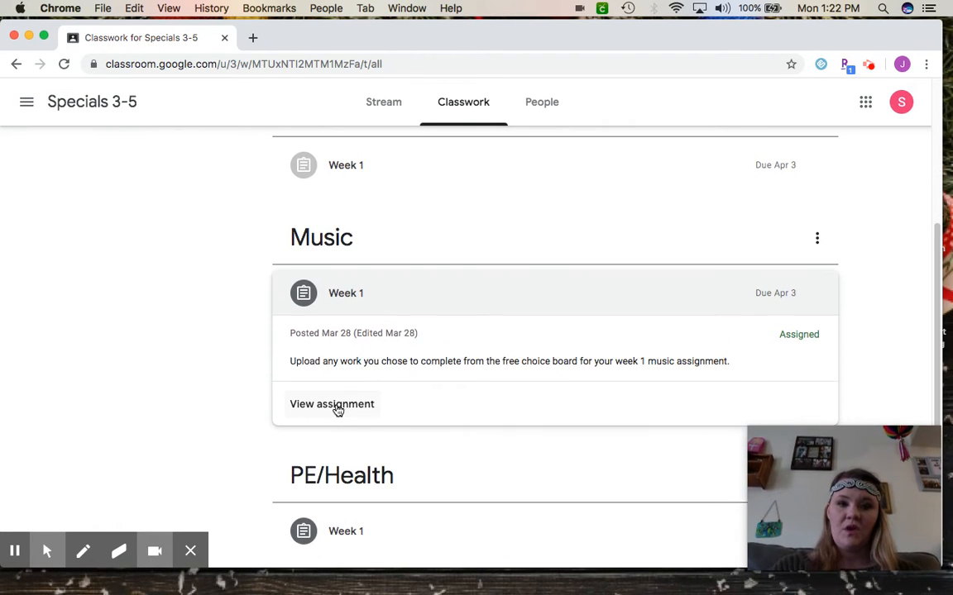
pyautogui.click(330, 403)
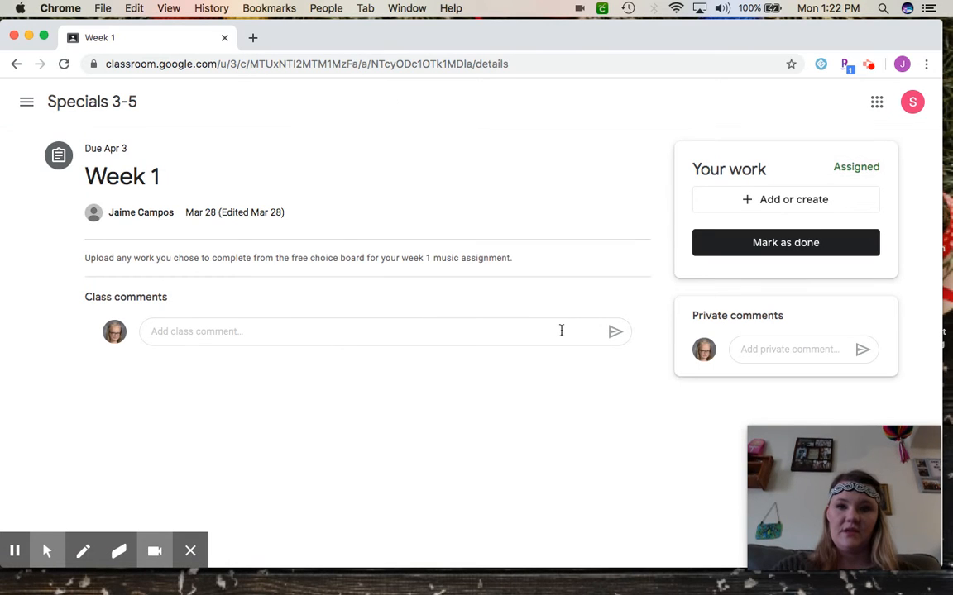
pyautogui.moveTo(742, 174)
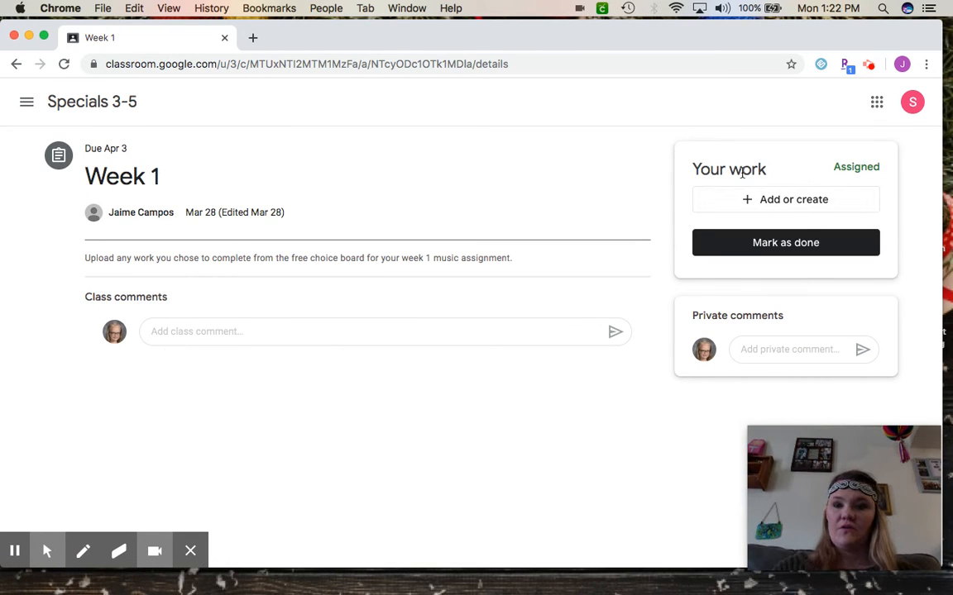
pyautogui.click(784, 198)
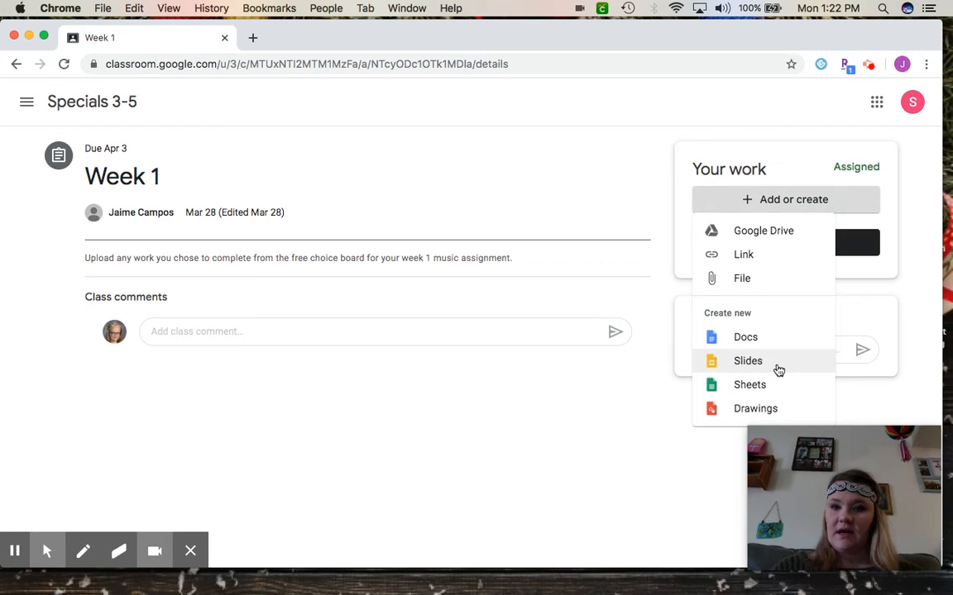
pyautogui.click(748, 360)
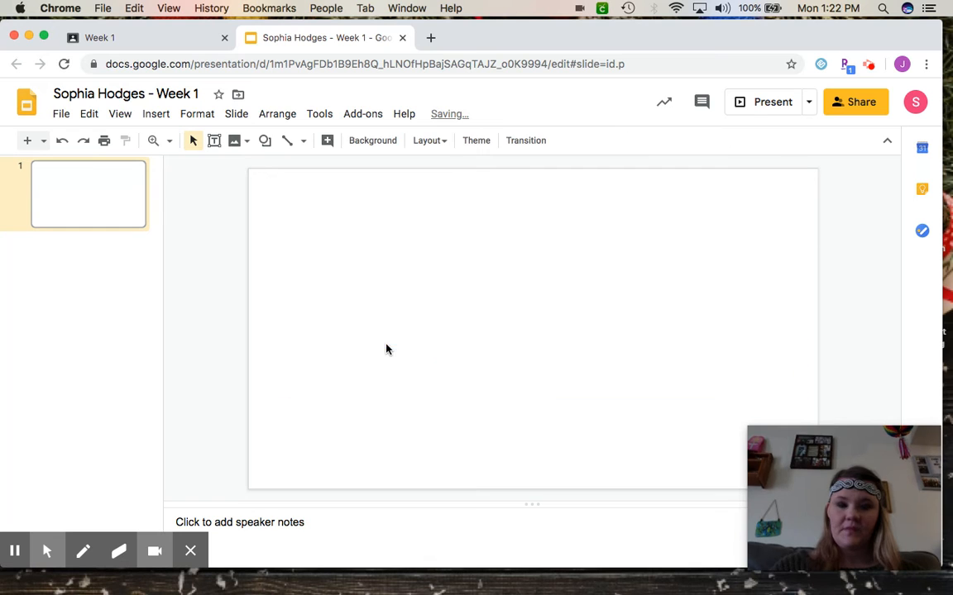
# Start inserting a camera image and allow the site to use the webcam
pyautogui.click(156, 112)
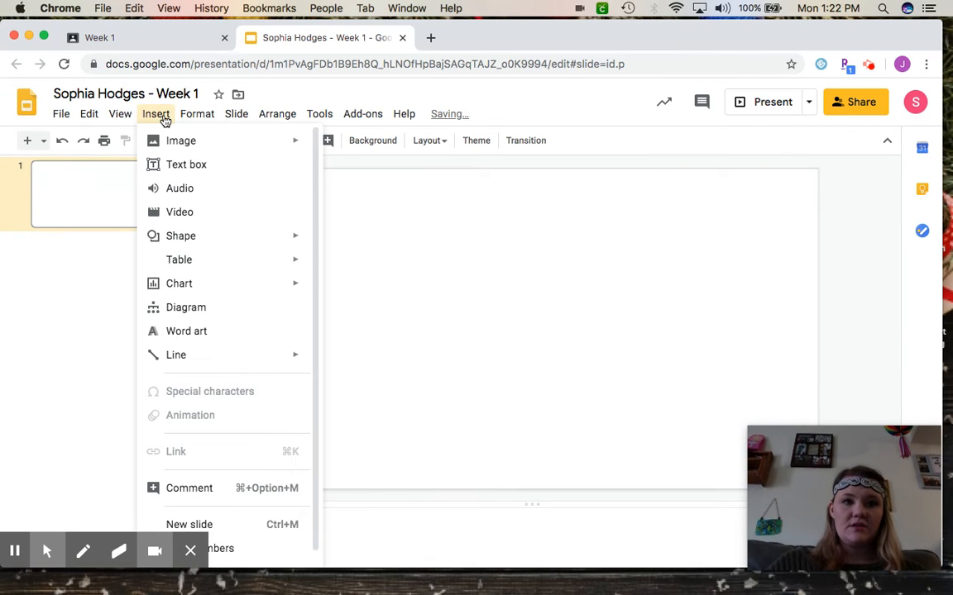
pyautogui.moveTo(180, 139)
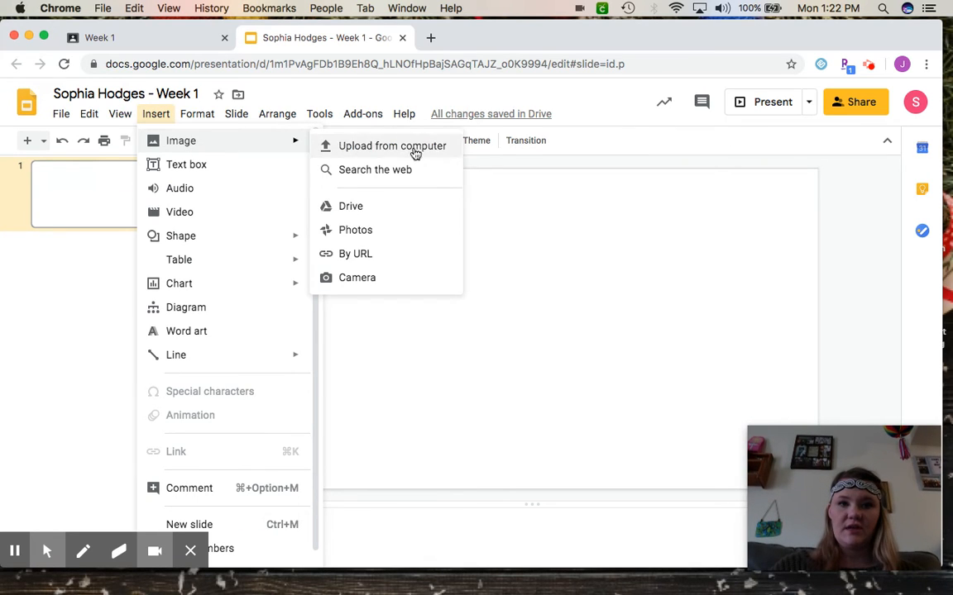
pyautogui.moveTo(357, 278)
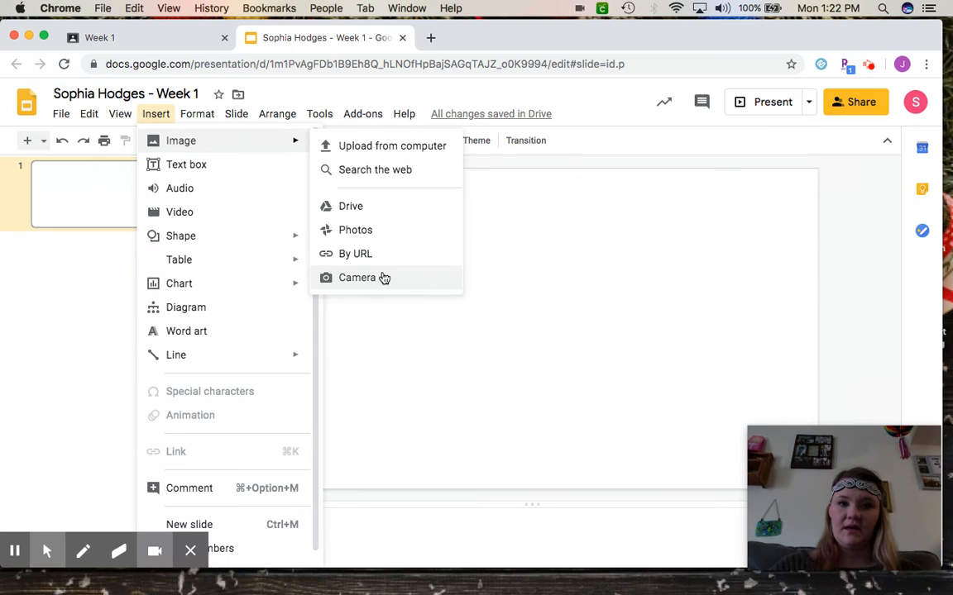
pyautogui.click(357, 278)
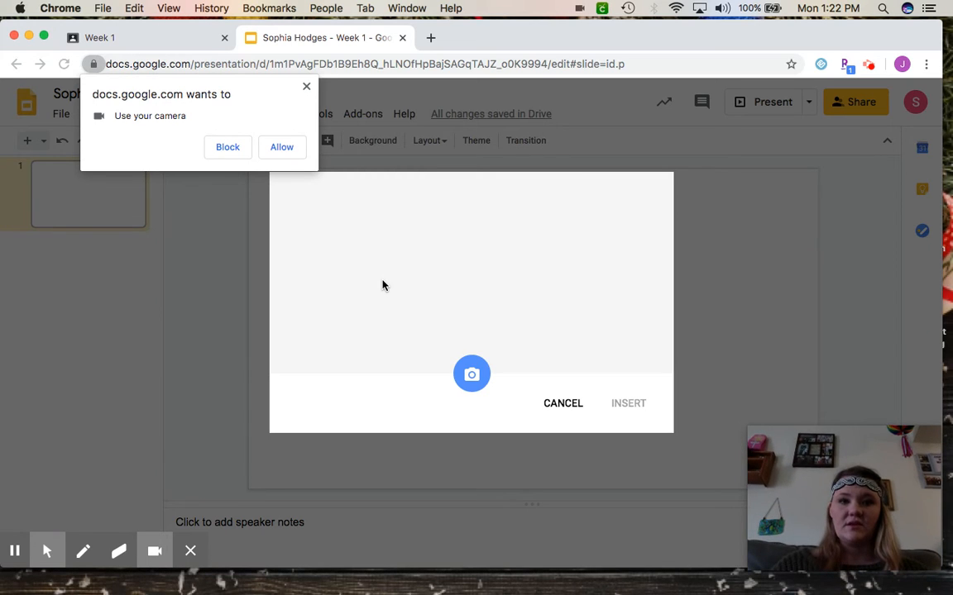
pyautogui.moveTo(103, 107)
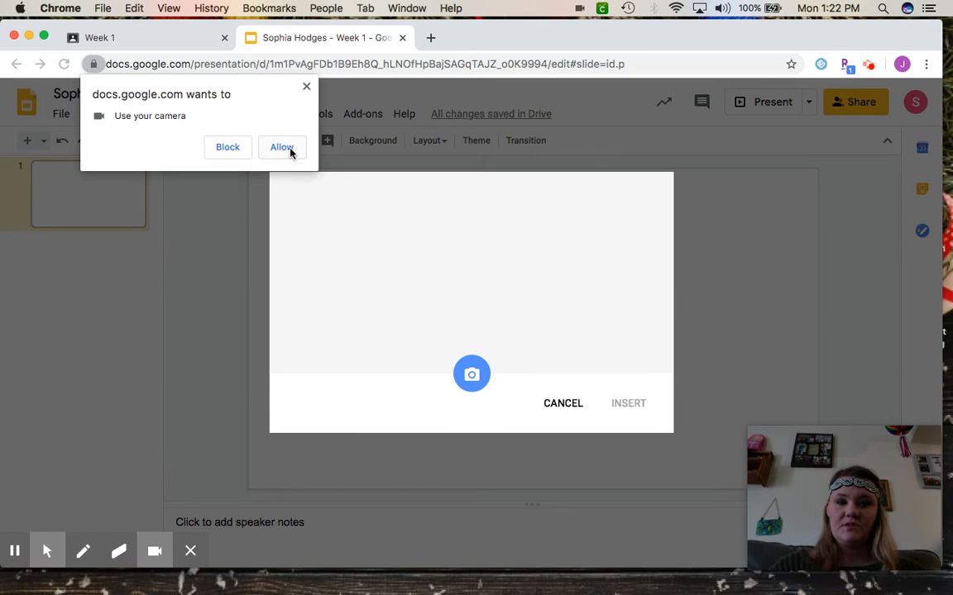
pyautogui.click(281, 146)
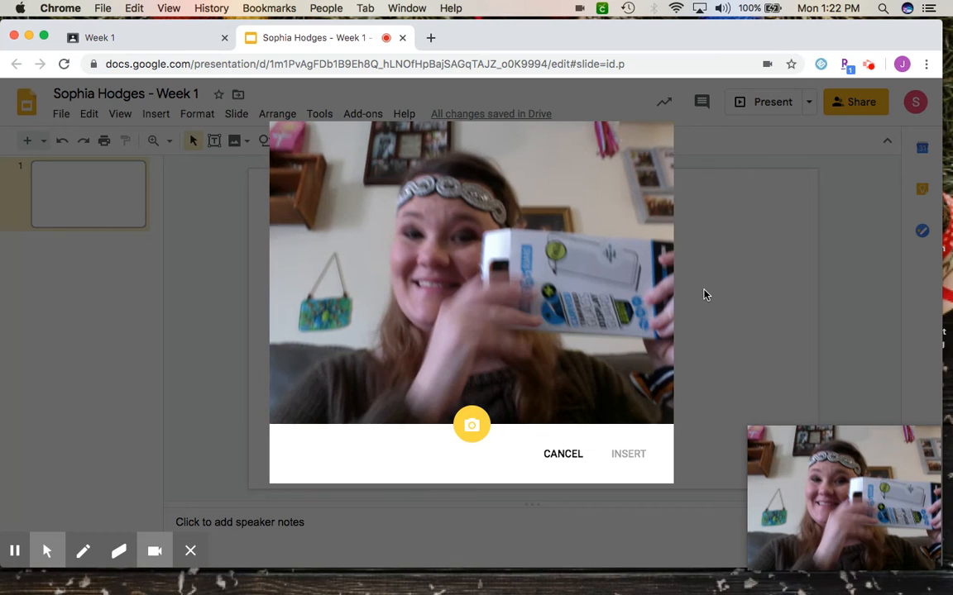
# Capture webcam photos holding up the work and insert the chosen one onto the slide
pyautogui.click(471, 423)
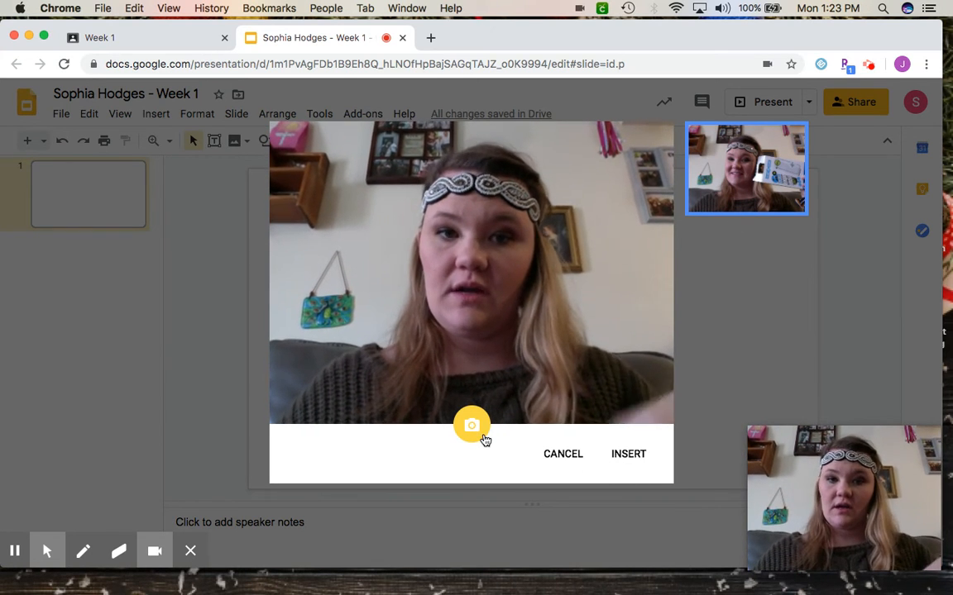
pyautogui.click(472, 425)
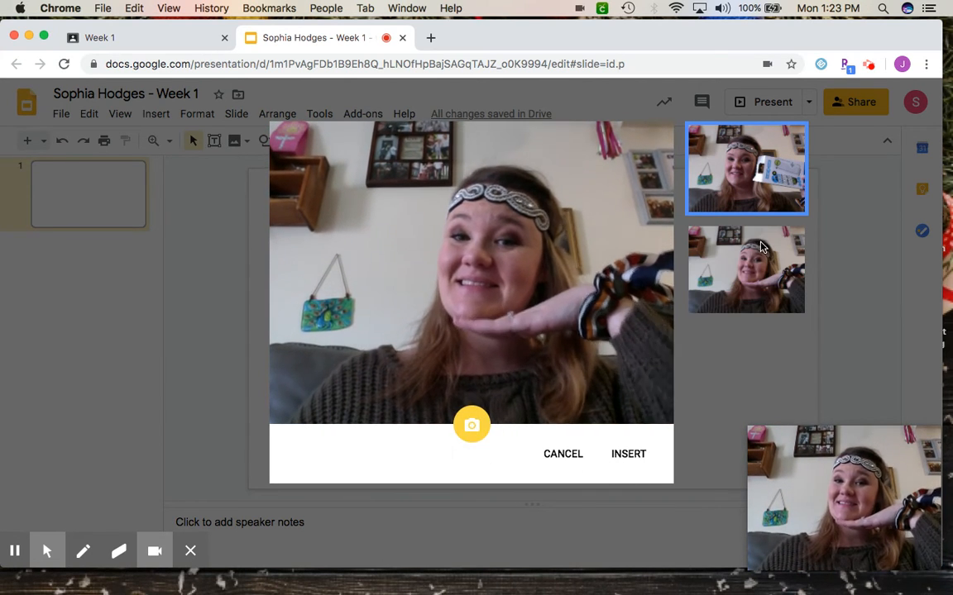
pyautogui.click(628, 453)
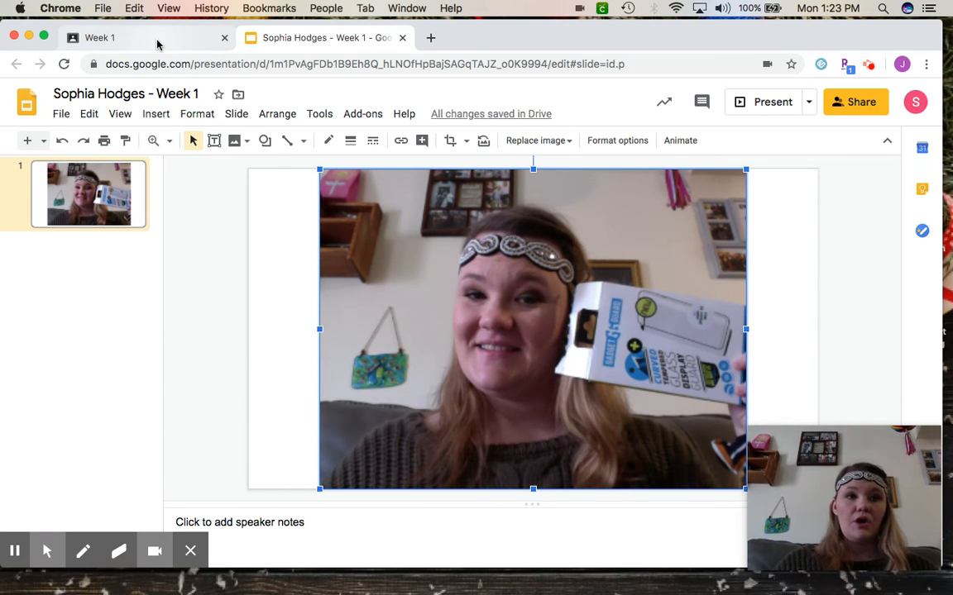
# Return to the Week 1 assignment and turn it in with the Slides presentation attached
pyautogui.click(99, 36)
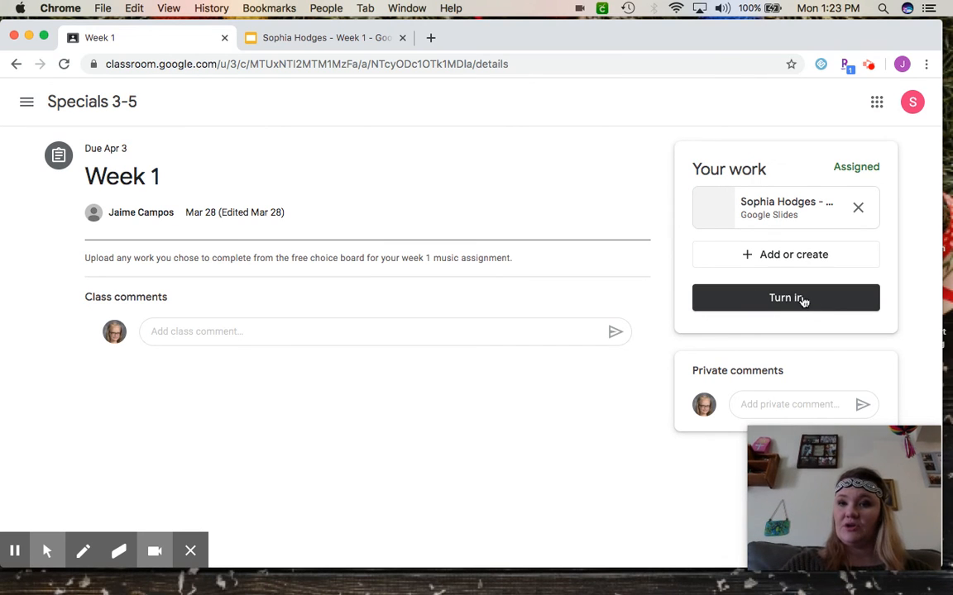
pyautogui.click(784, 298)
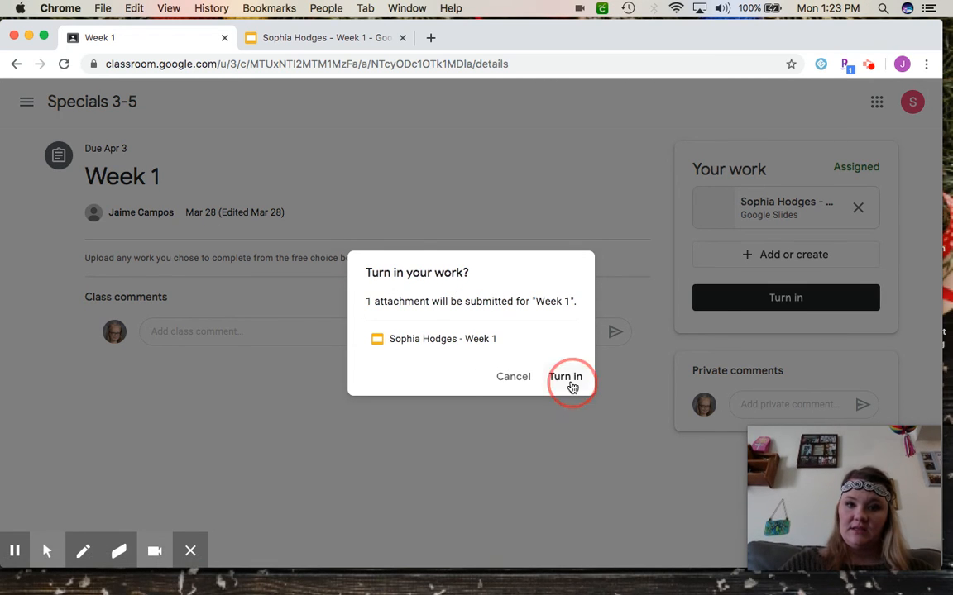
pyautogui.click(566, 377)
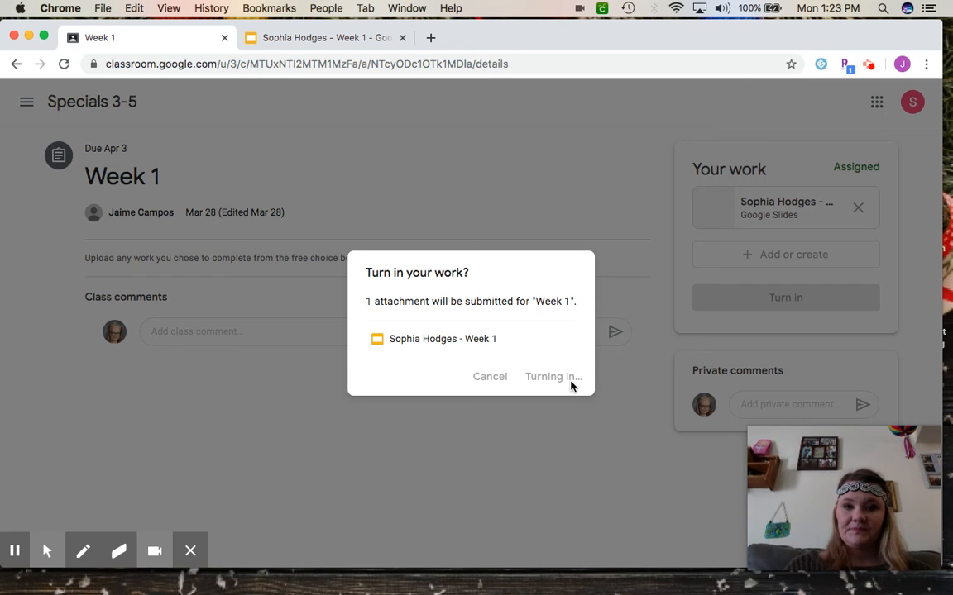
pyautogui.click(553, 377)
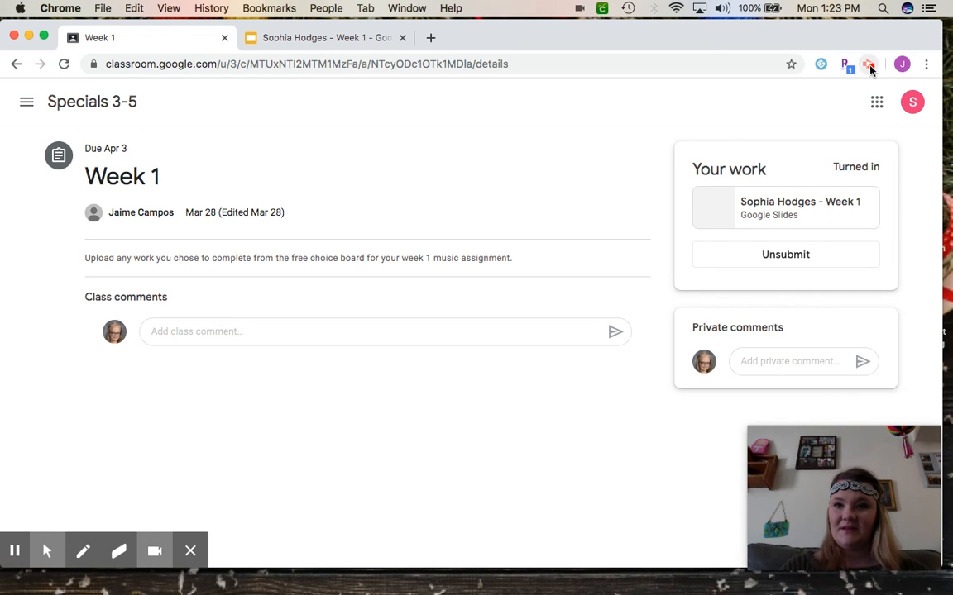
pyautogui.click(868, 65)
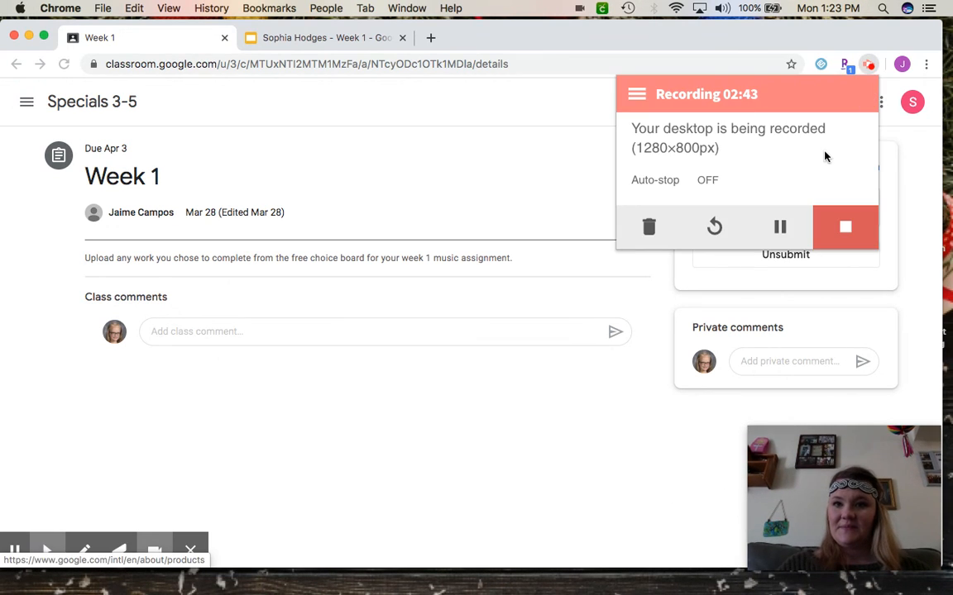